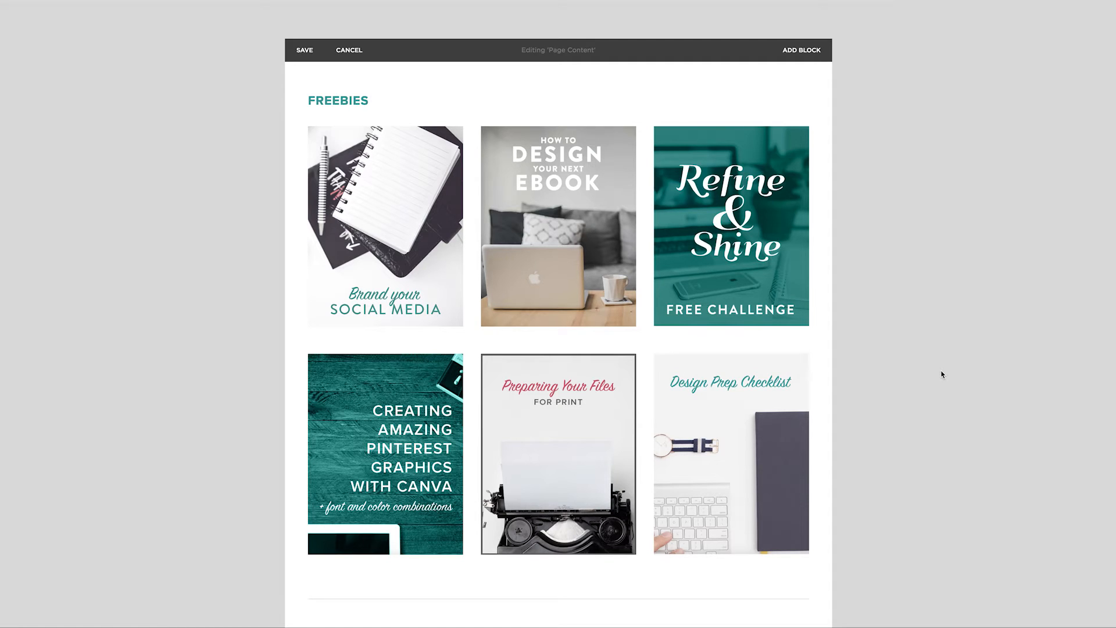
pyautogui.moveTo(945, 378)
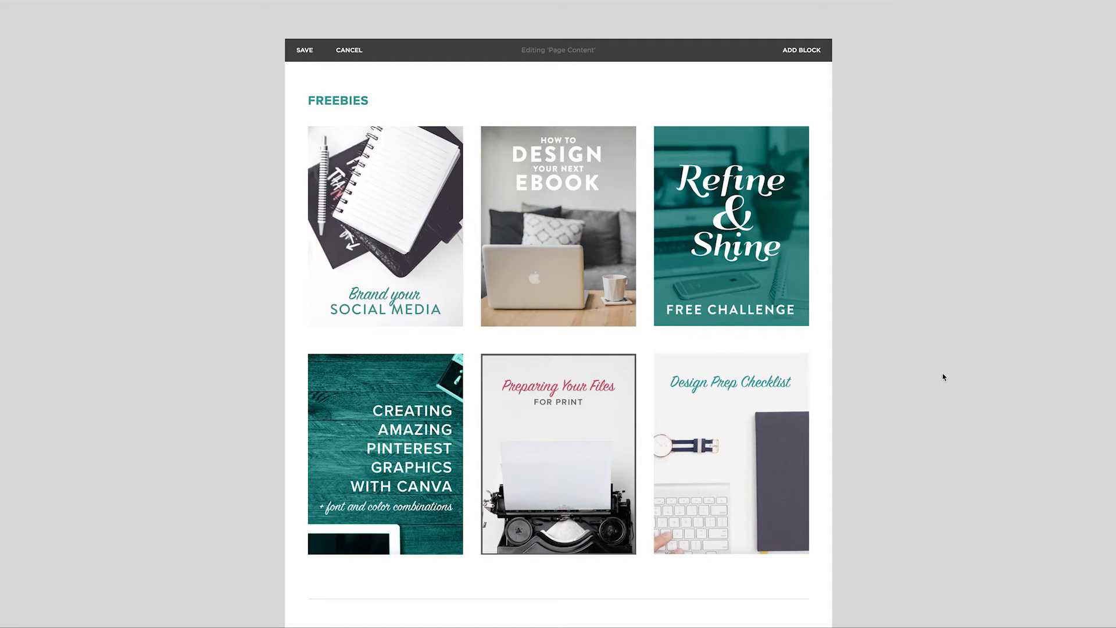
pyautogui.moveTo(967, 406)
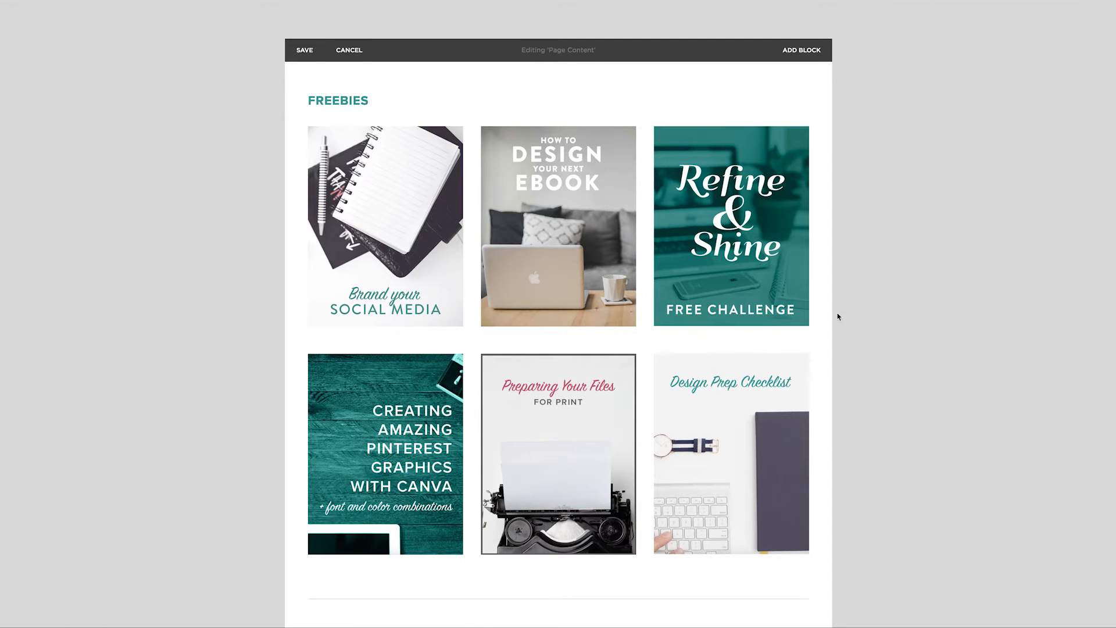
# - Switch to the ConvertKit social media branding landing page to view its raw HTML embed code
pyautogui.click(558, 226)
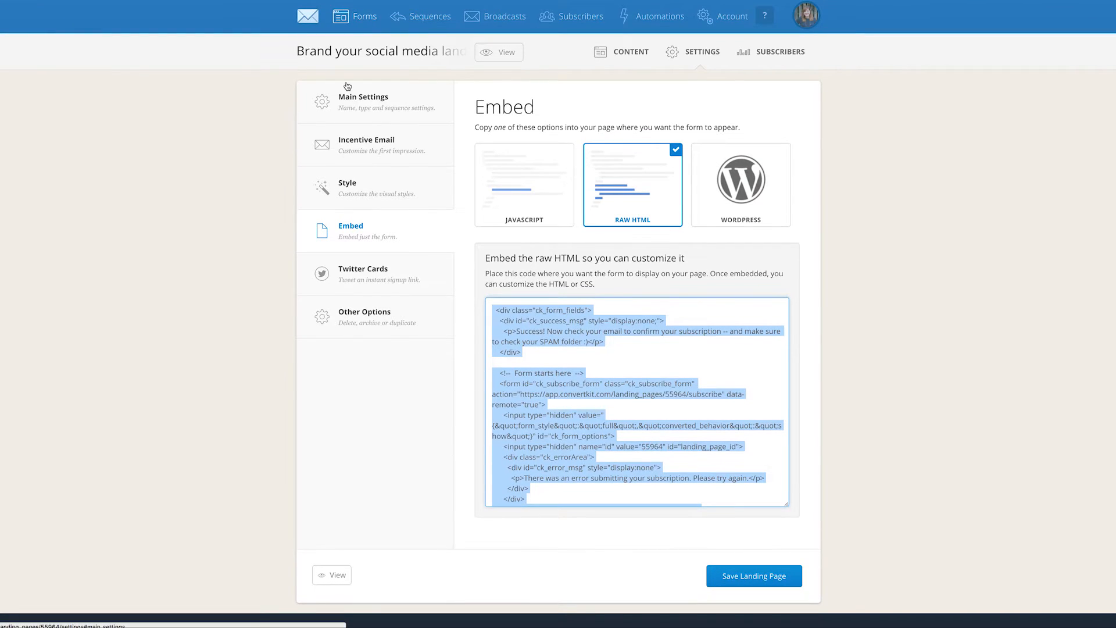
pyautogui.moveTo(330, 76)
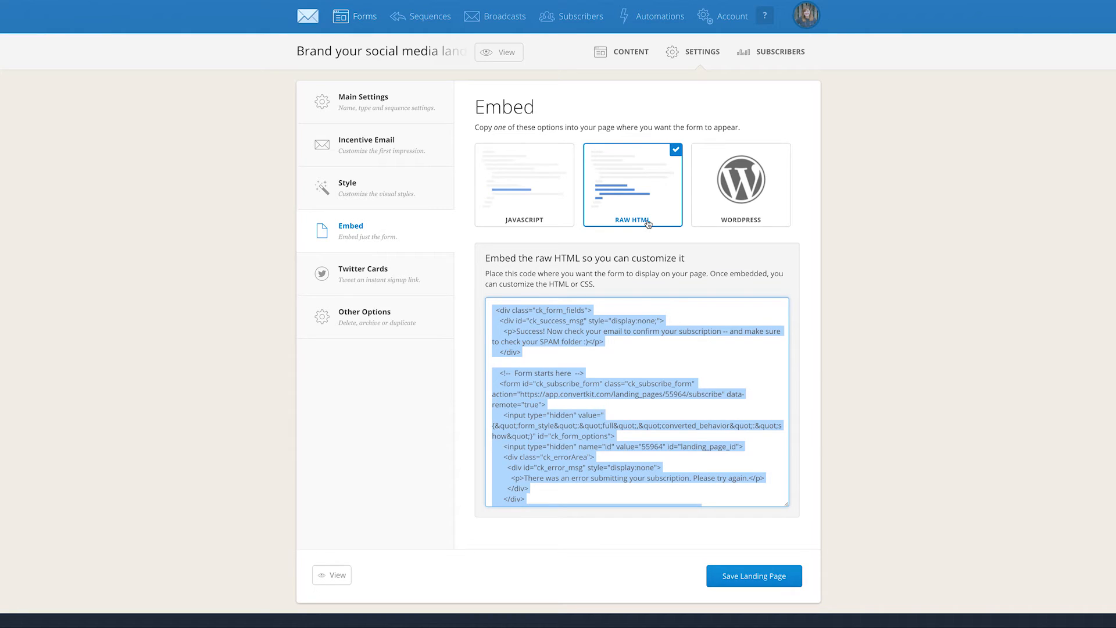
pyautogui.scroll(-3)
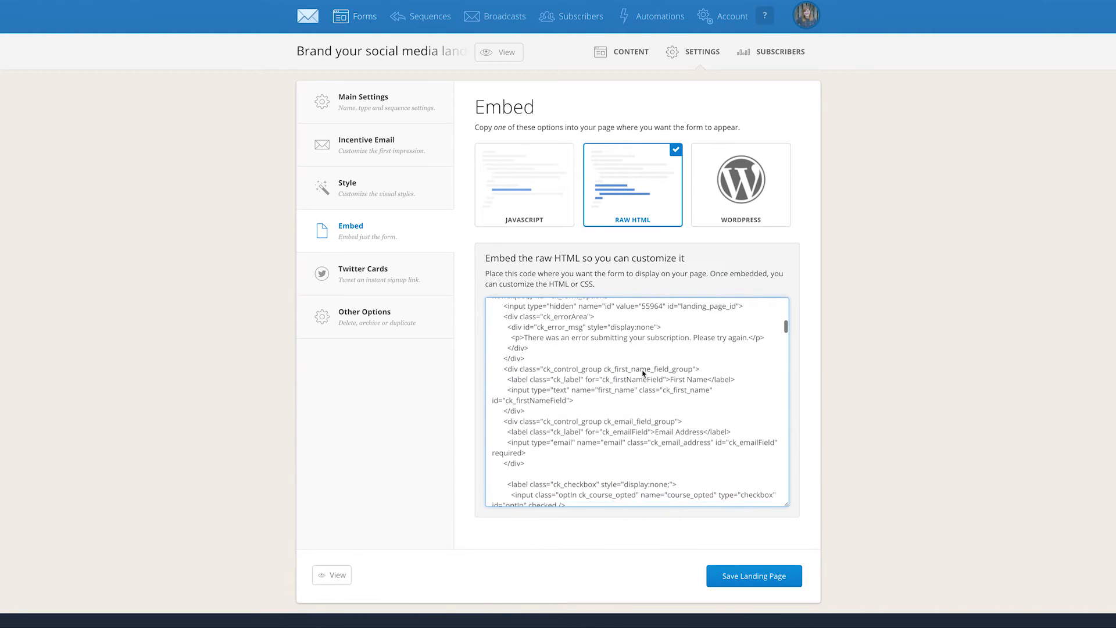
pyautogui.scroll(-3)
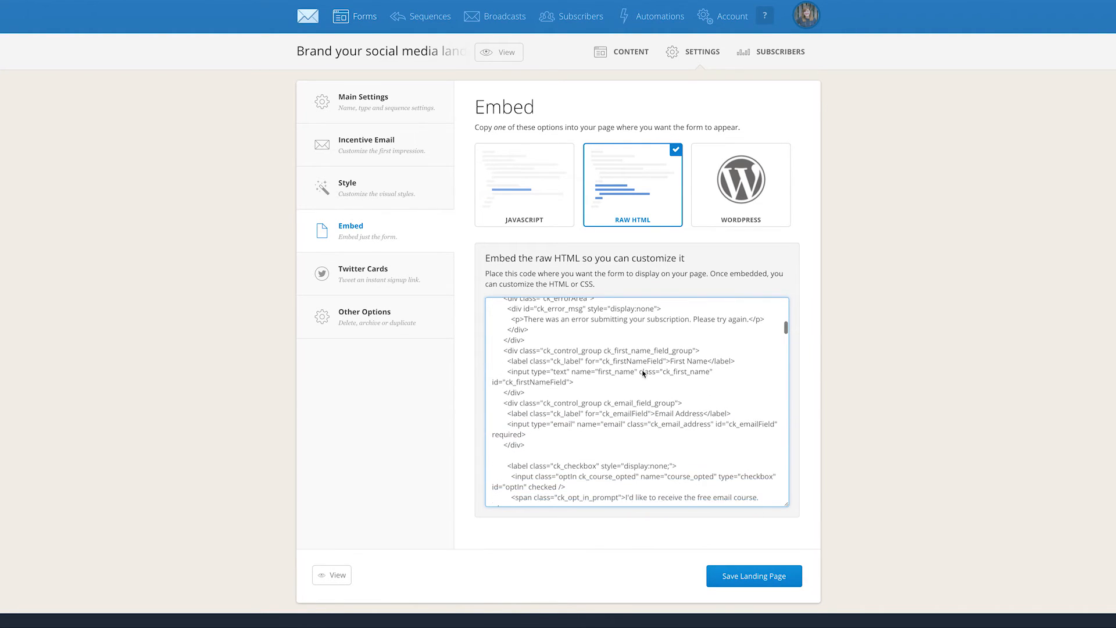
pyautogui.scroll(-3)
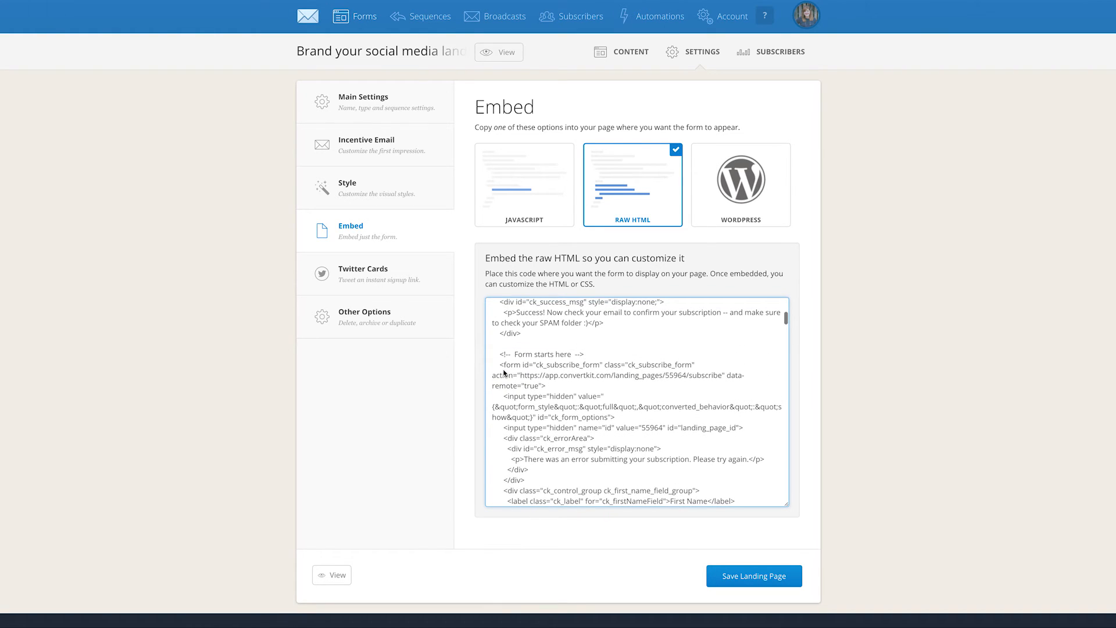
pyautogui.doubleClick(590, 375)
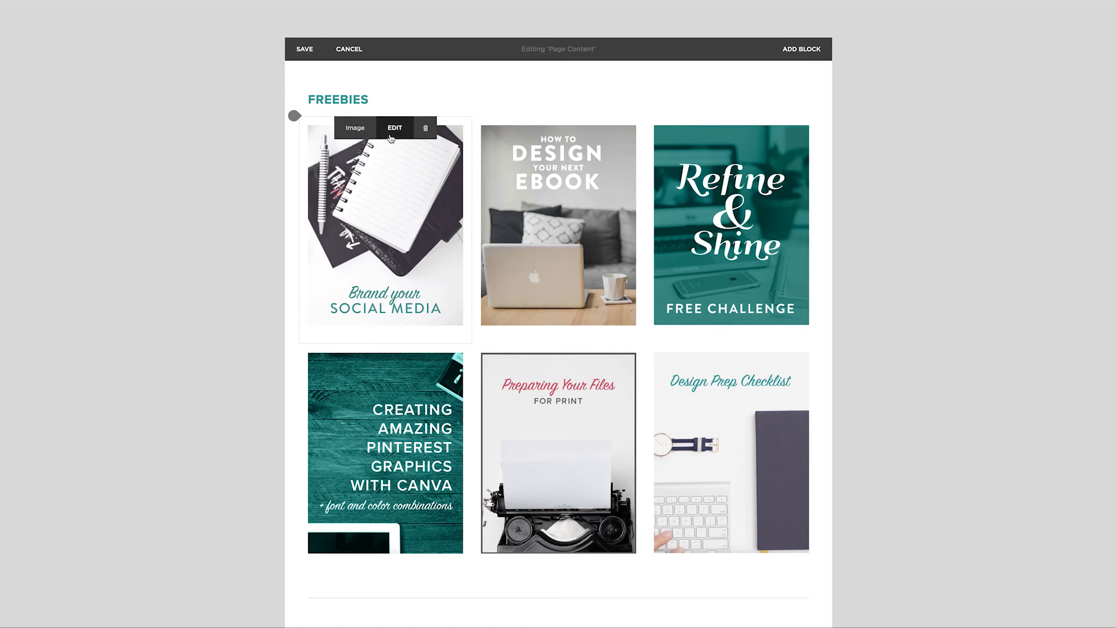
# - Edit the first 'Brand your social media' thumbnail and expand its clickthrough URL options
pyautogui.click(396, 127)
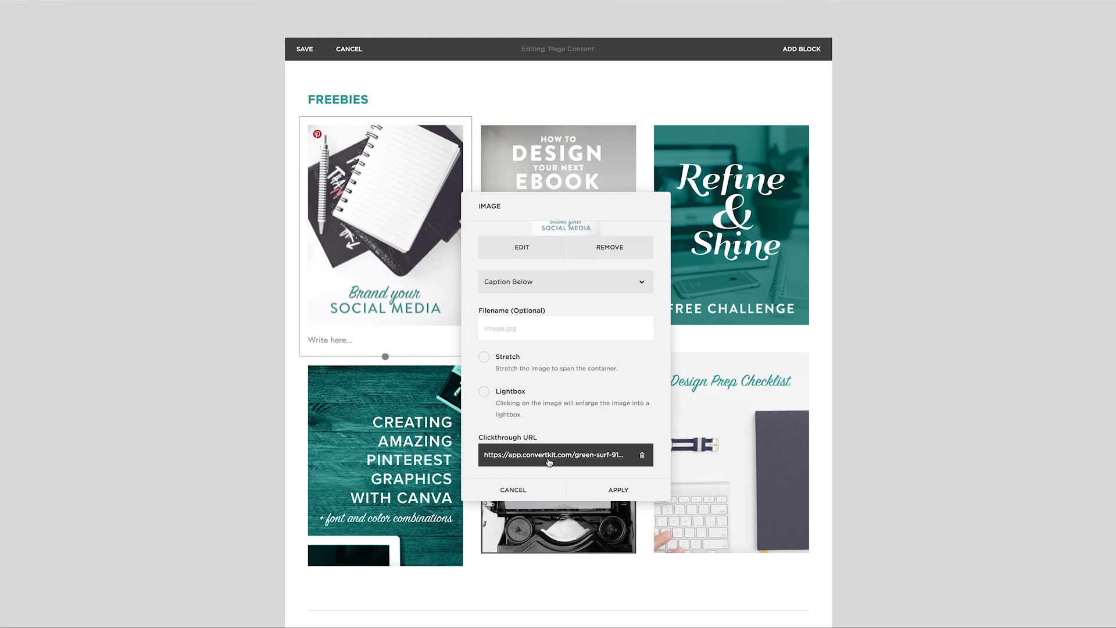
pyautogui.click(566, 455)
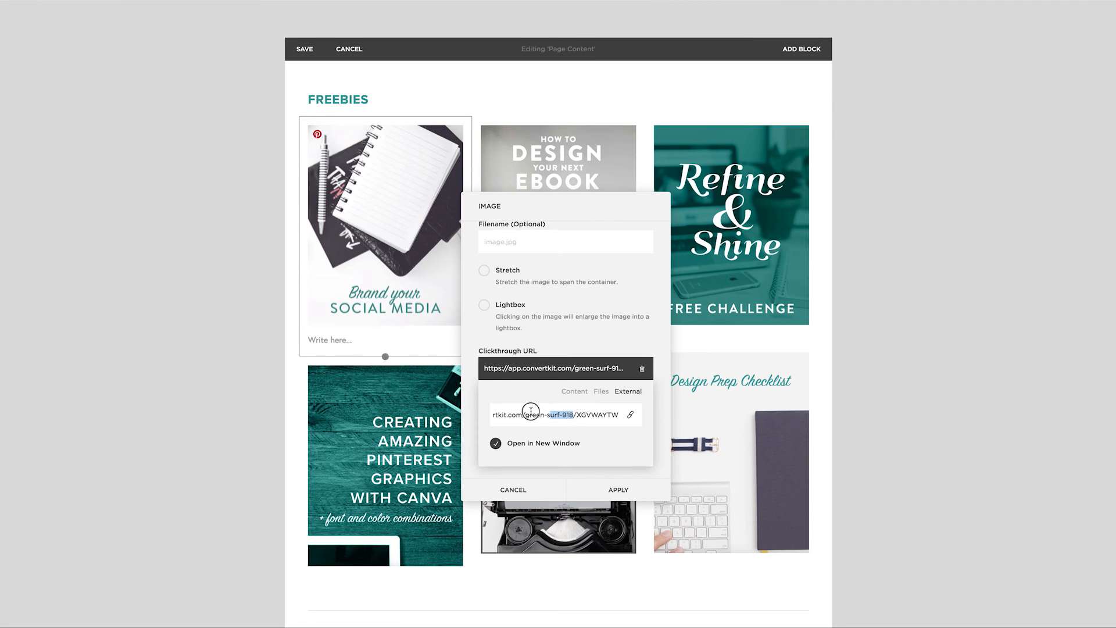